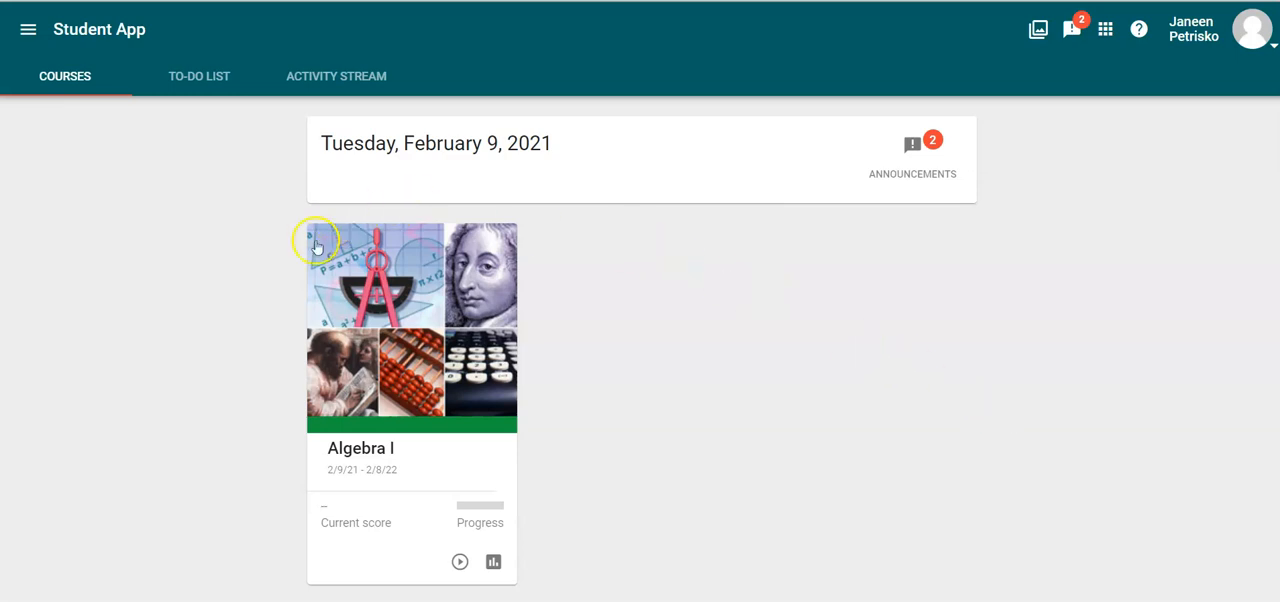
mouse_move(604, 246)
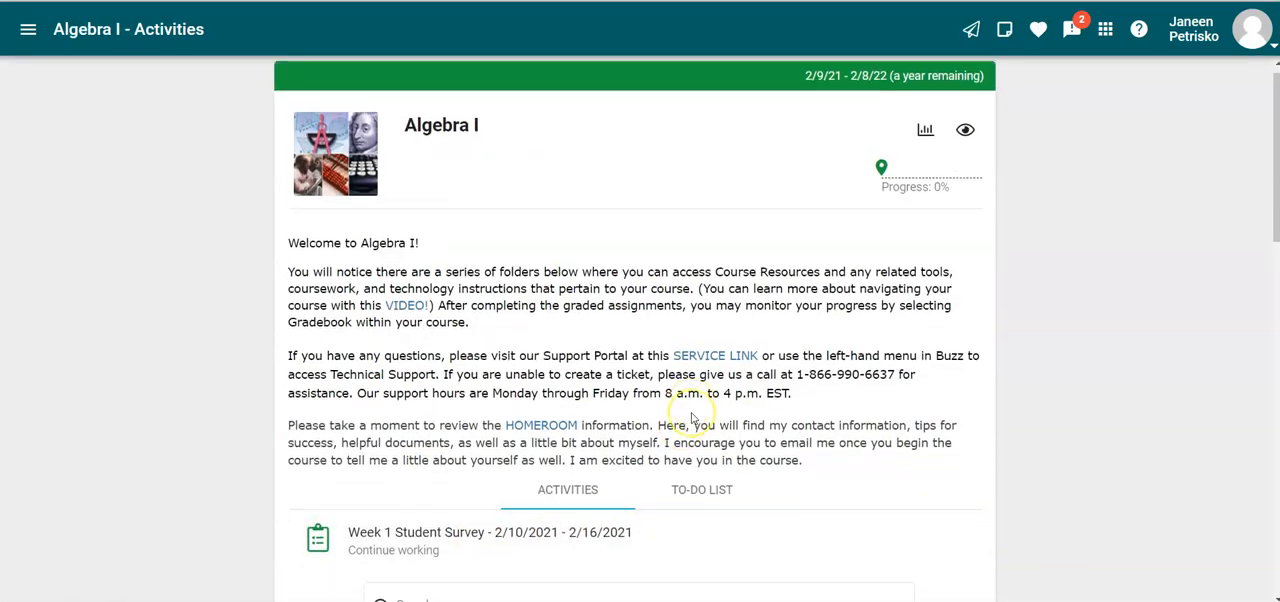
Step: Scroll down the Activities list to the Solving Inequalities folder
scroll("down", 3)
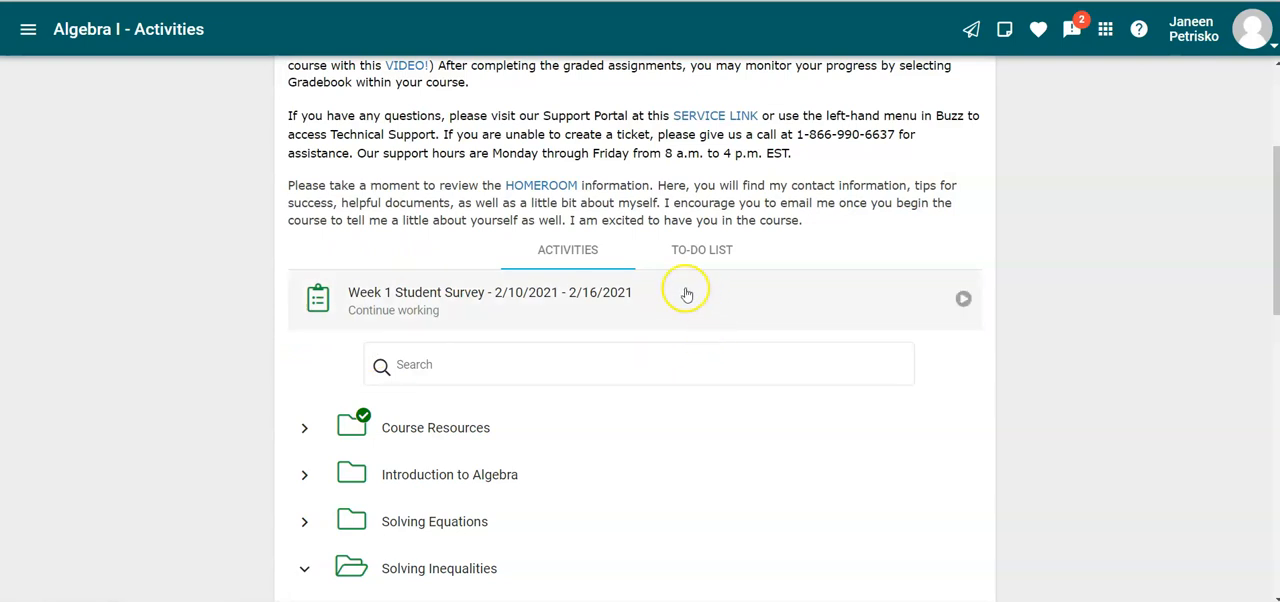
mouse_move(462, 310)
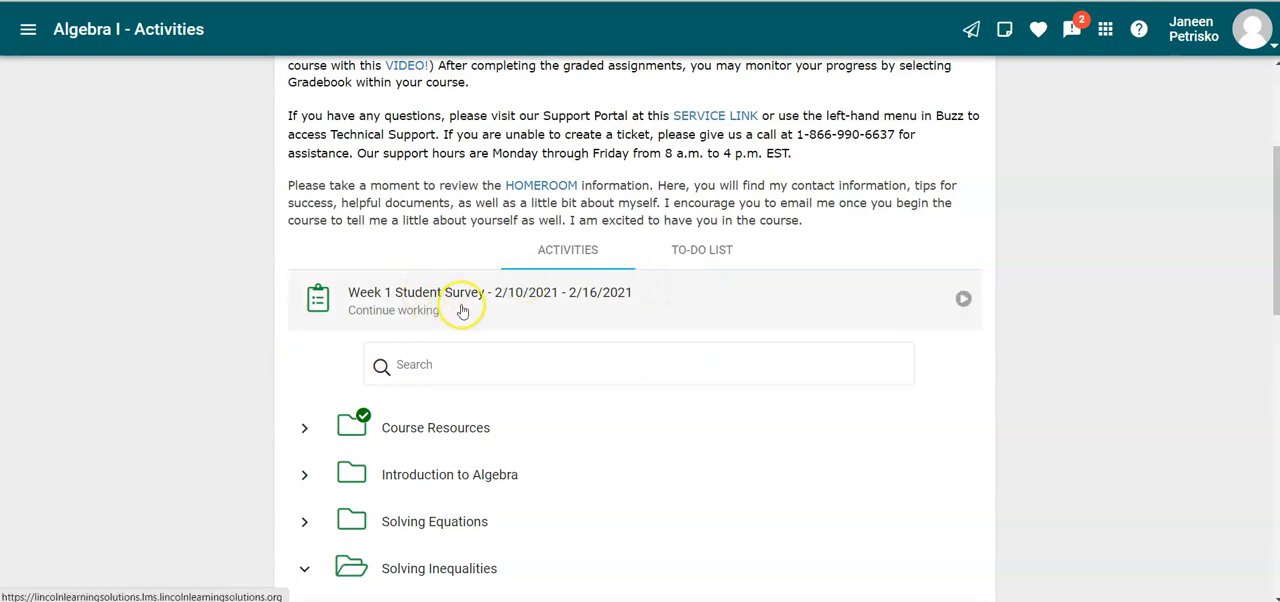
mouse_move(462, 310)
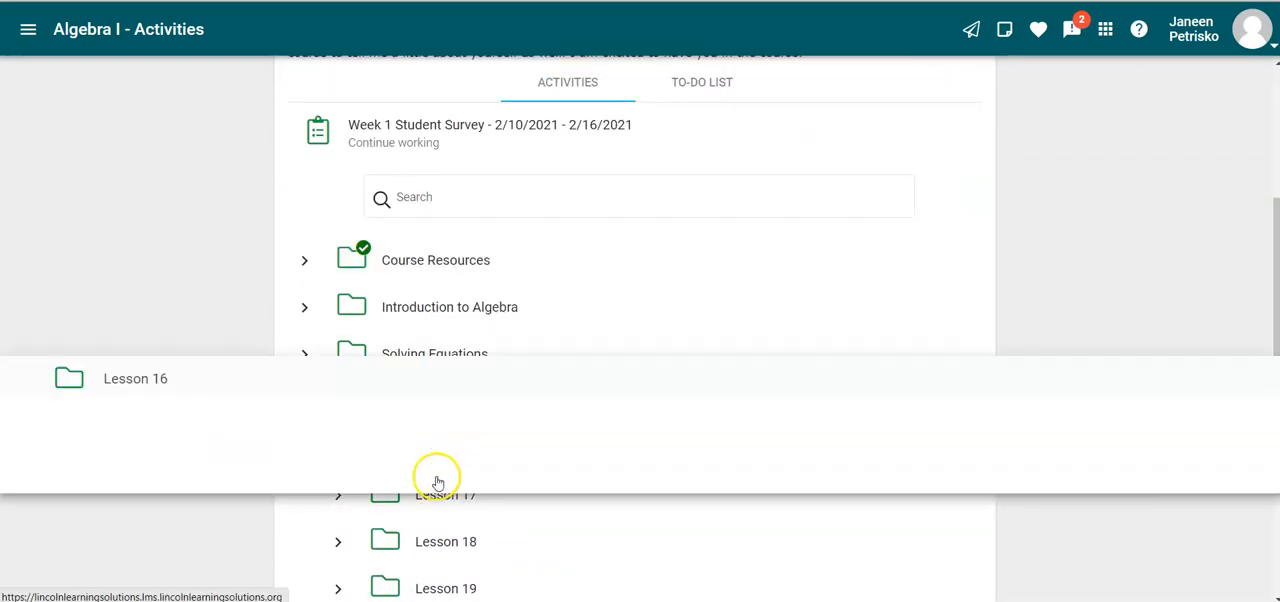
left_click(136, 378)
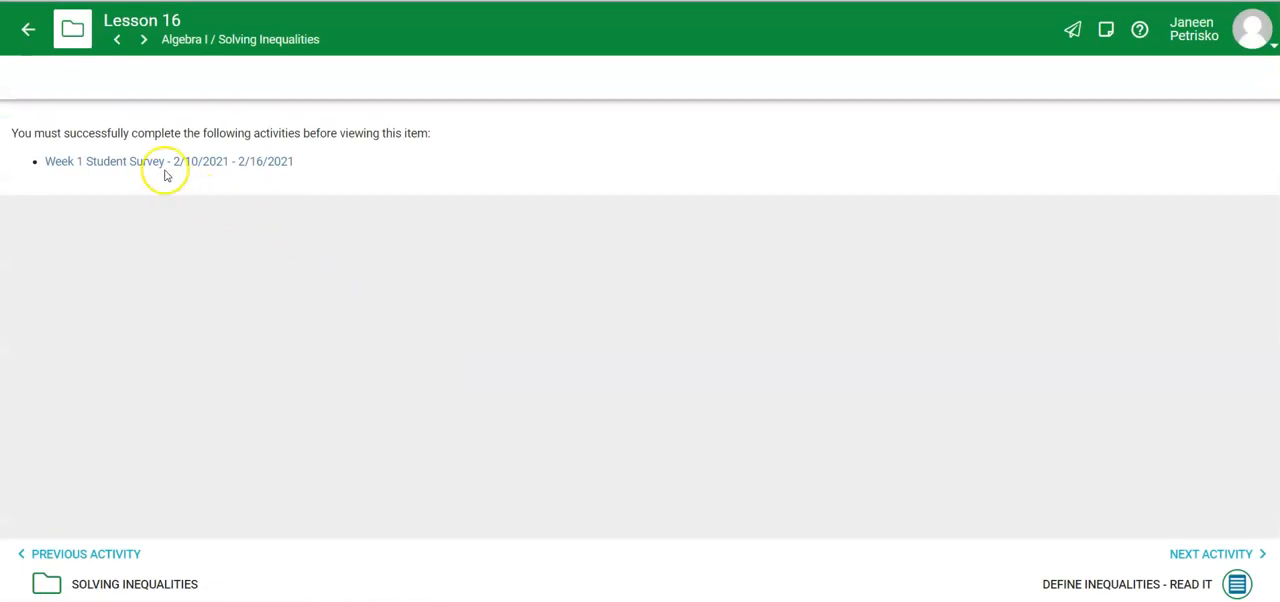
mouse_move(196, 238)
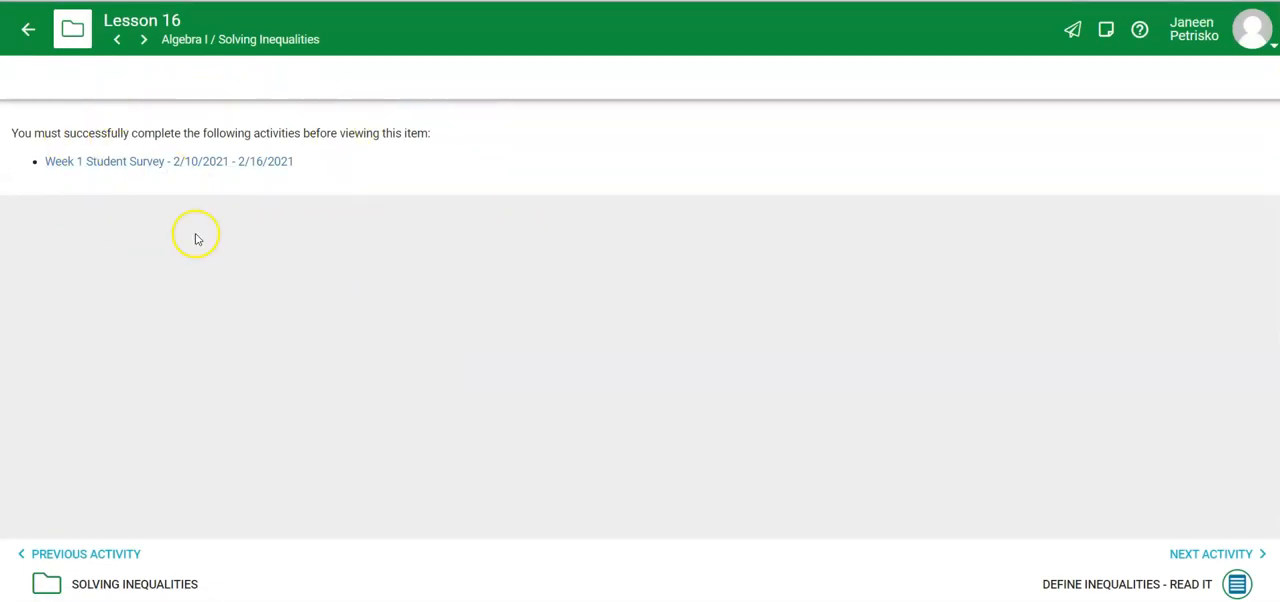
mouse_move(312, 244)
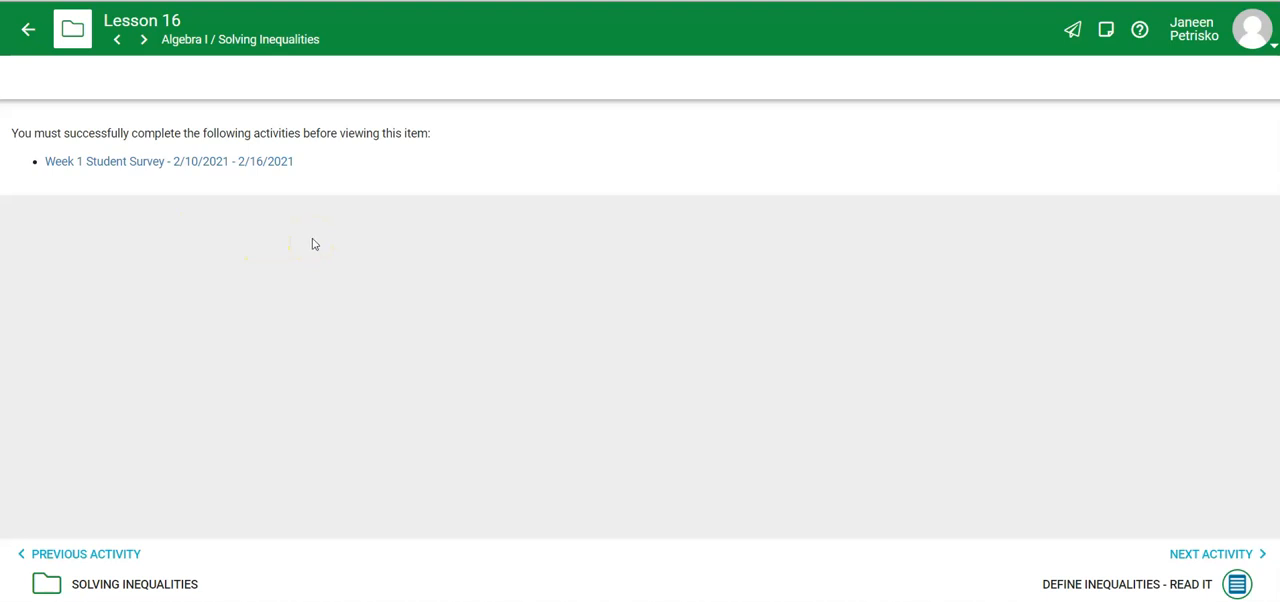
mouse_move(224, 160)
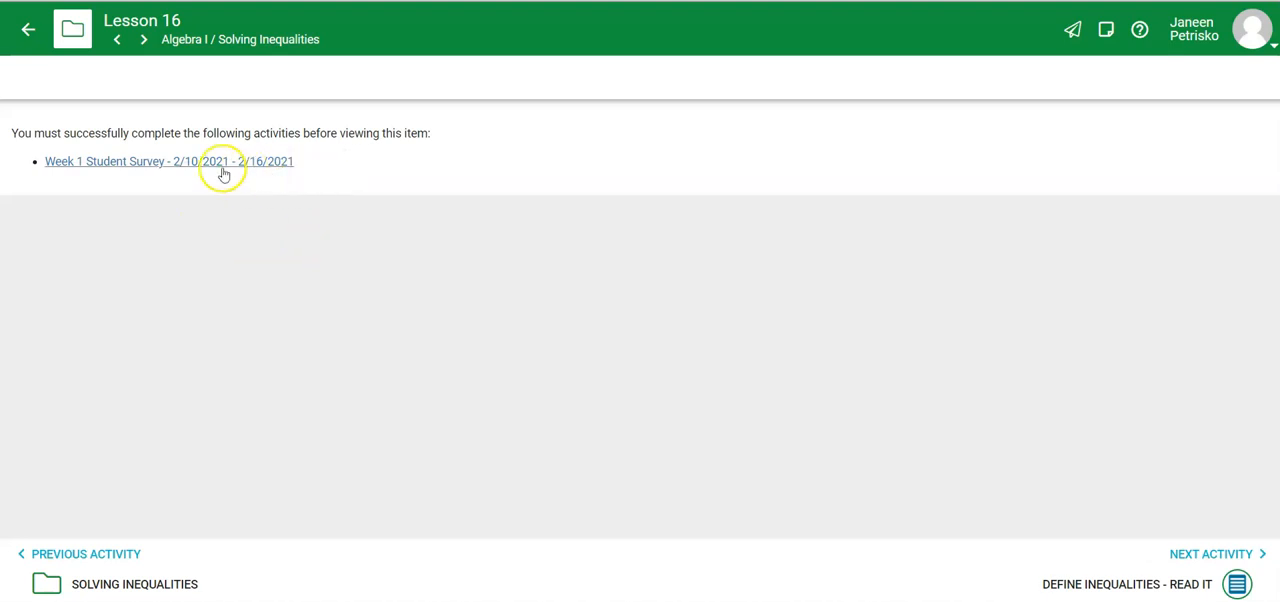
mouse_move(164, 170)
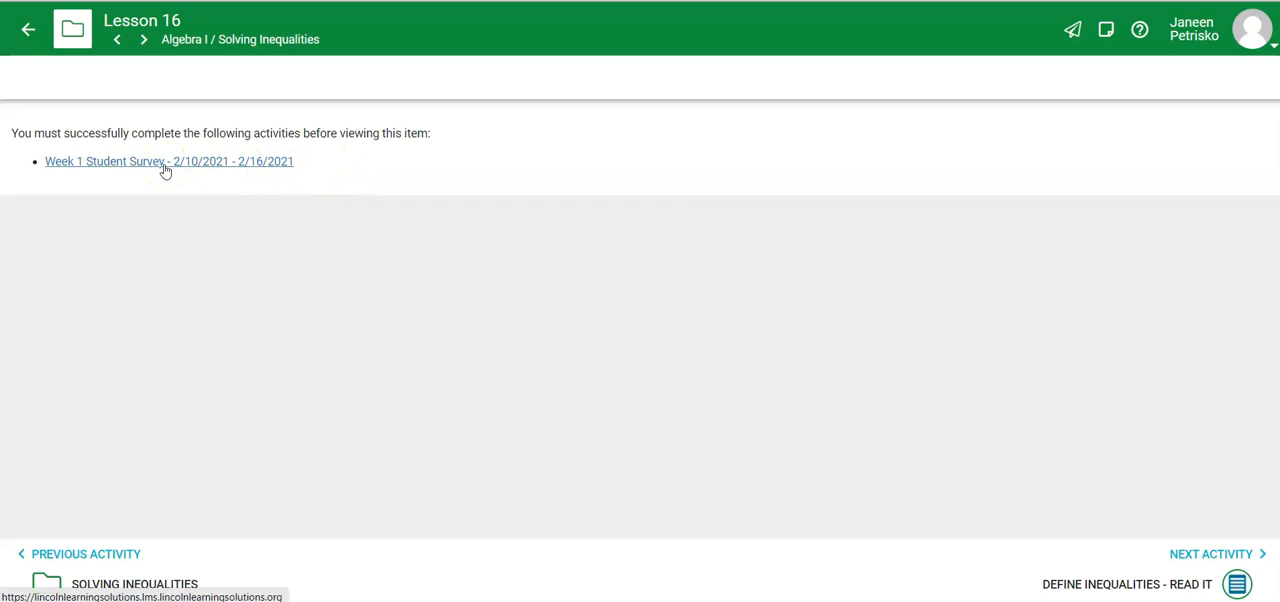
mouse_move(28, 30)
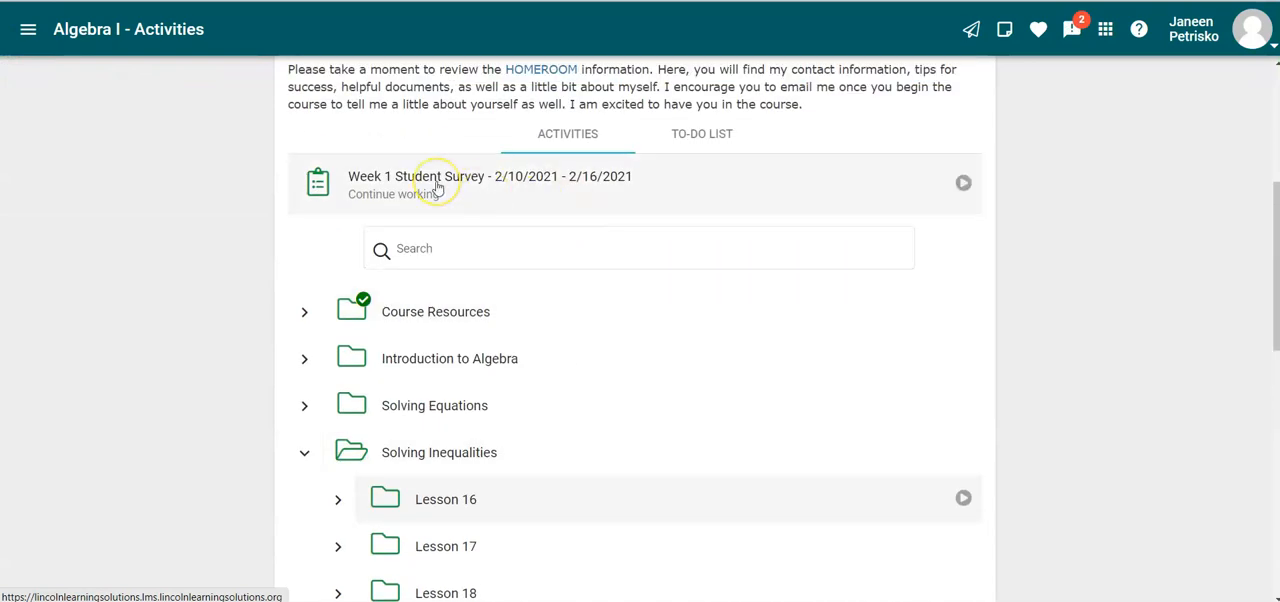
mouse_move(436, 182)
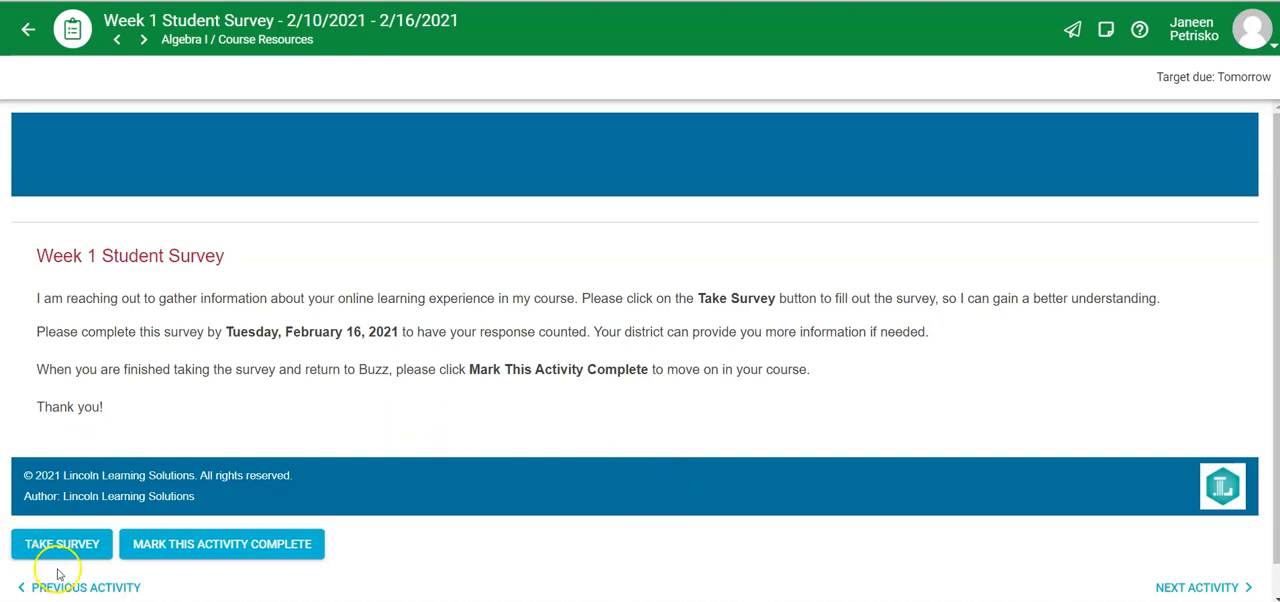
mouse_move(52, 516)
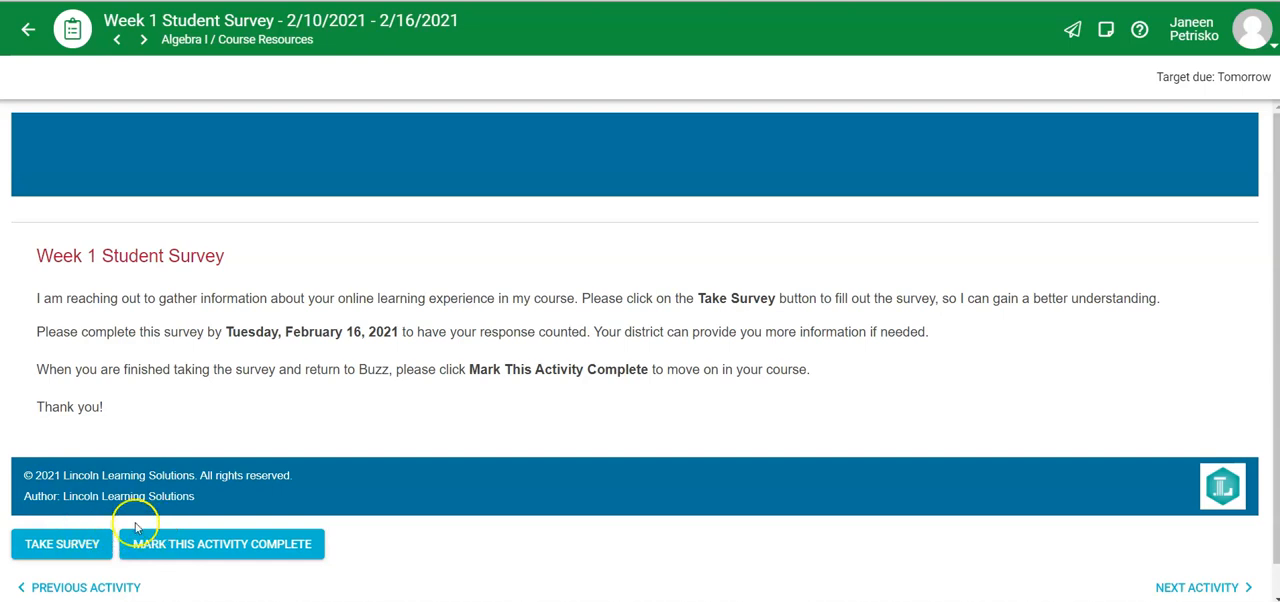
mouse_move(180, 580)
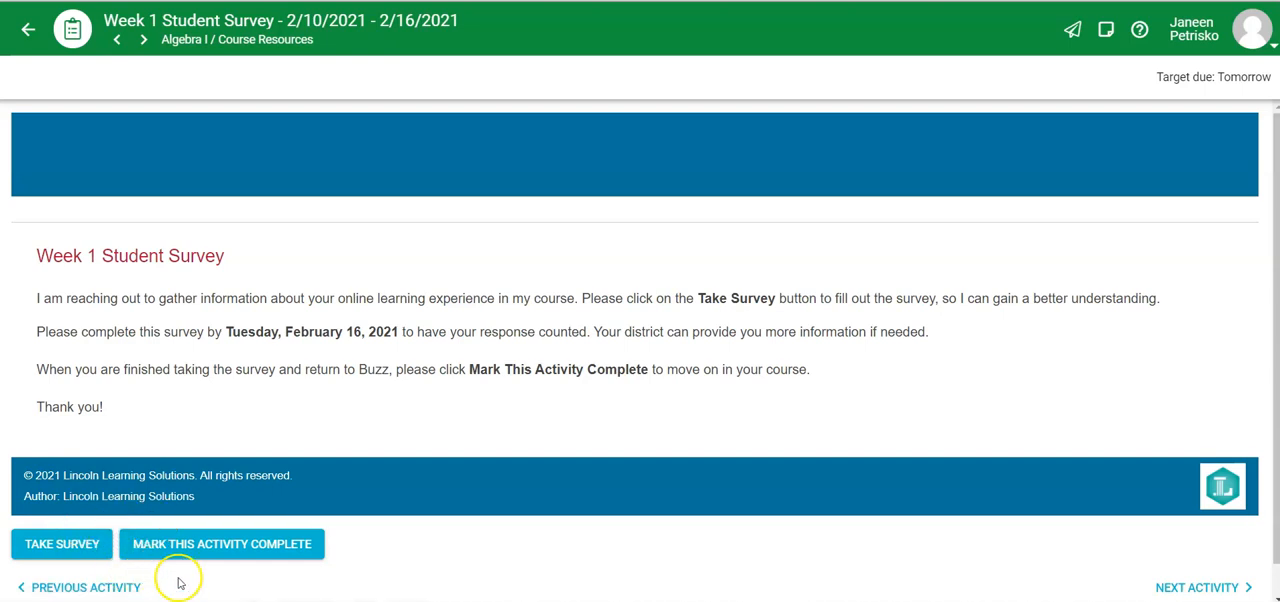
mouse_move(298, 520)
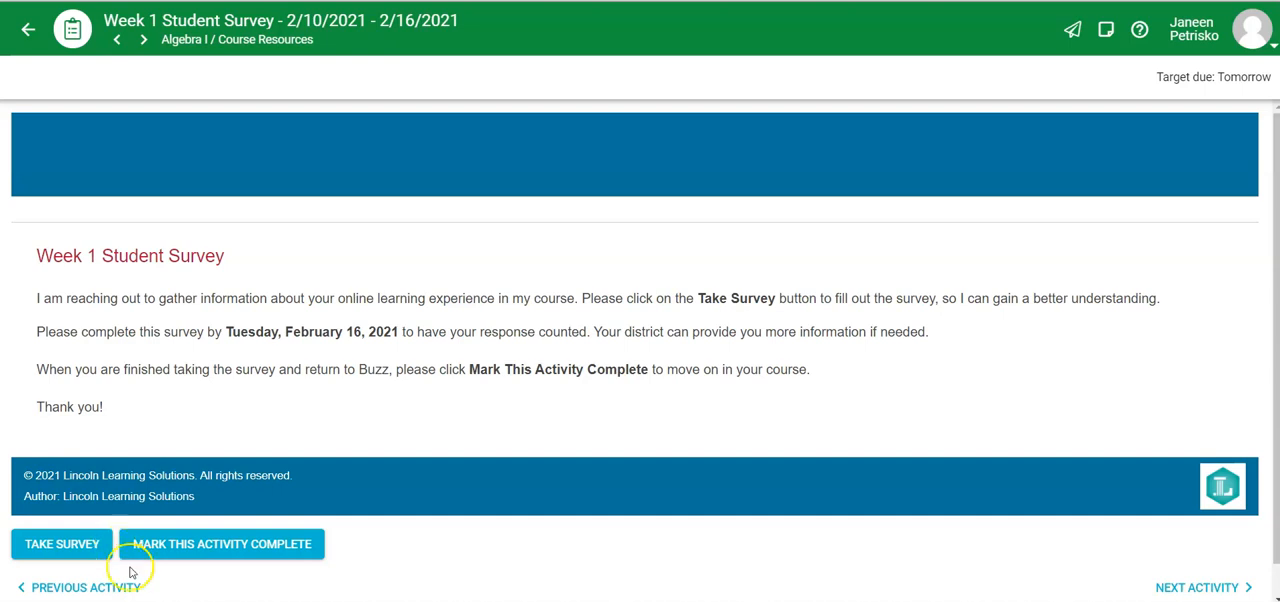
mouse_move(178, 504)
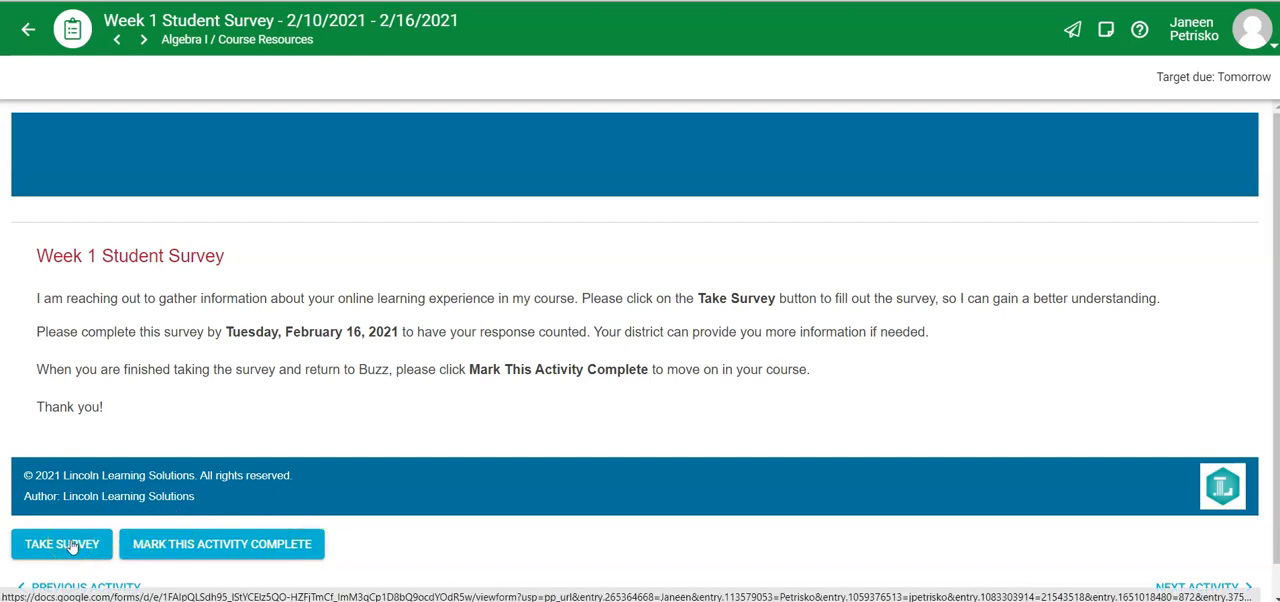
Step: Take the survey, answer 'Triangles' for what was learned this week, and continue to page 2
left_click(60, 544)
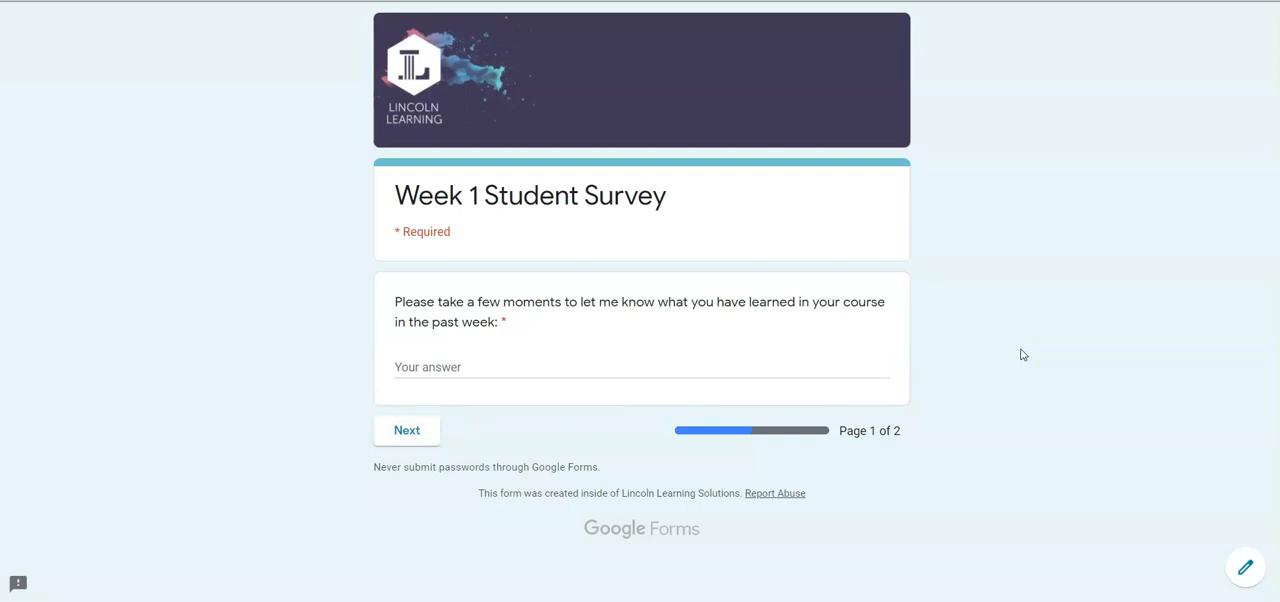
mouse_move(922, 296)
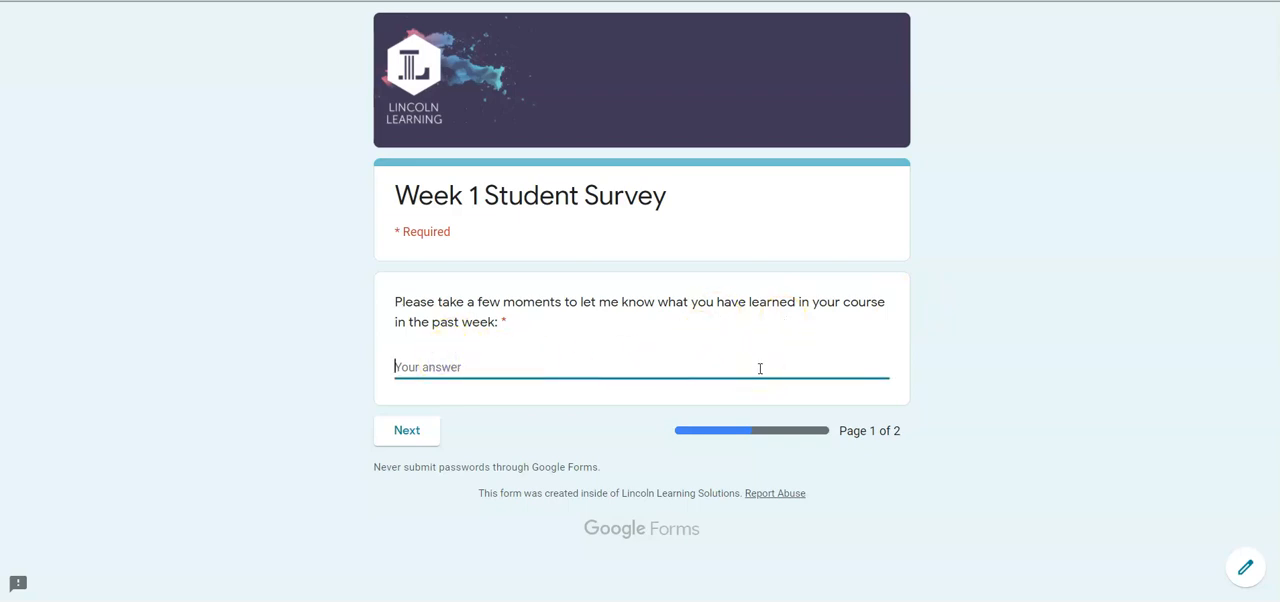
type("T")
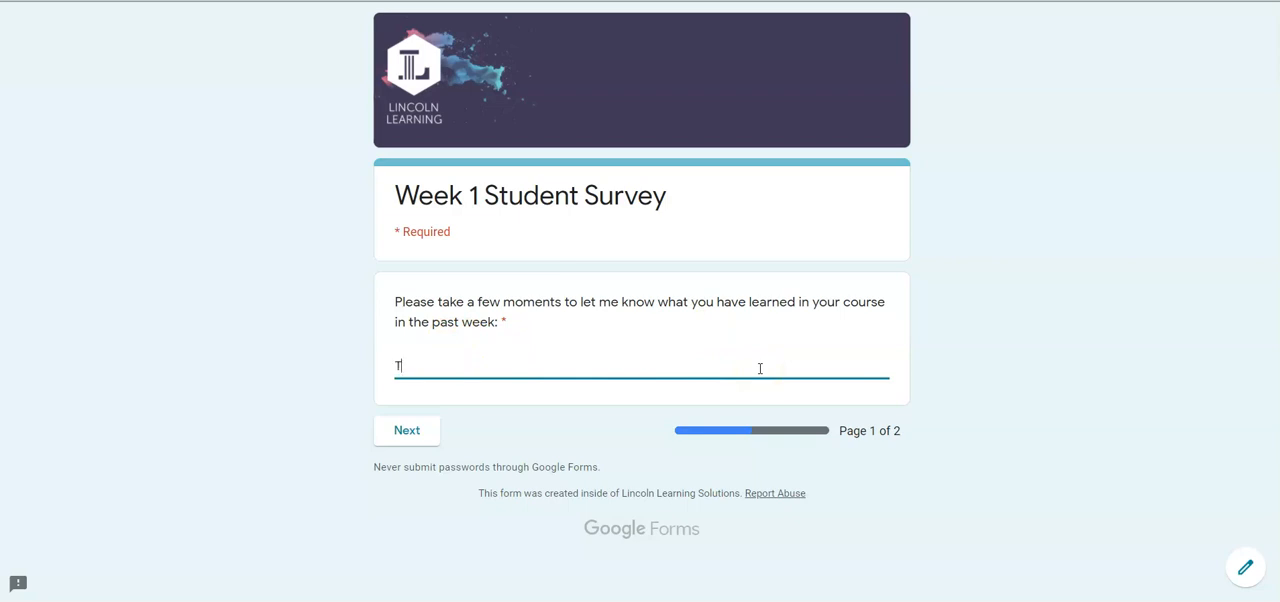
type("riangles")
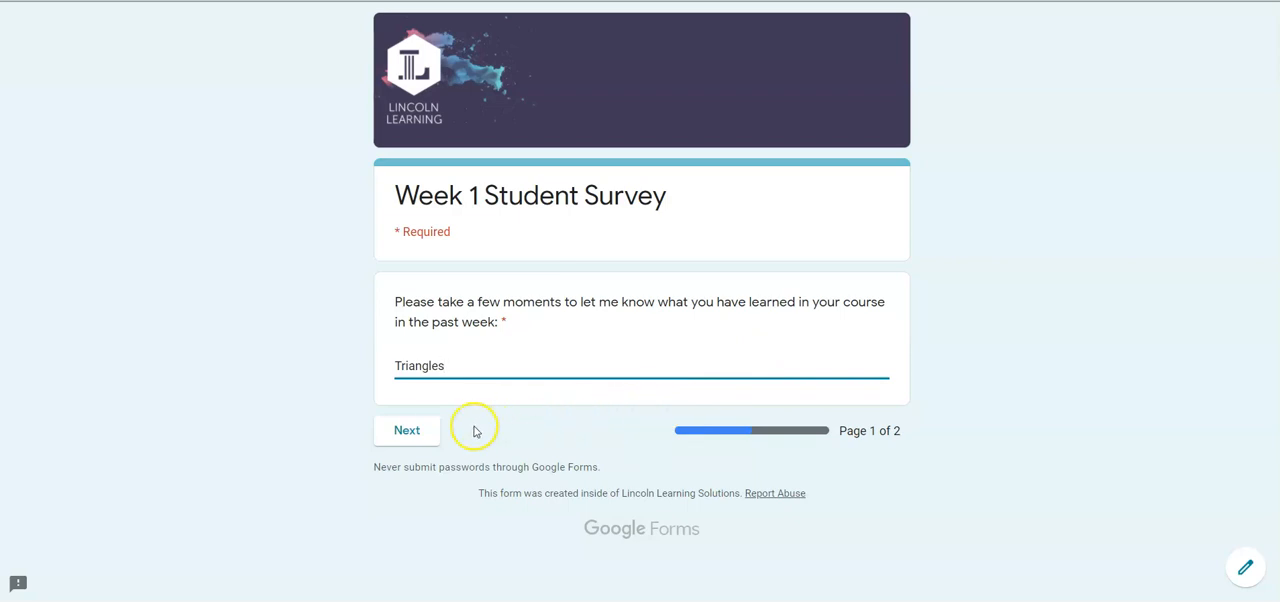
left_click(408, 430)
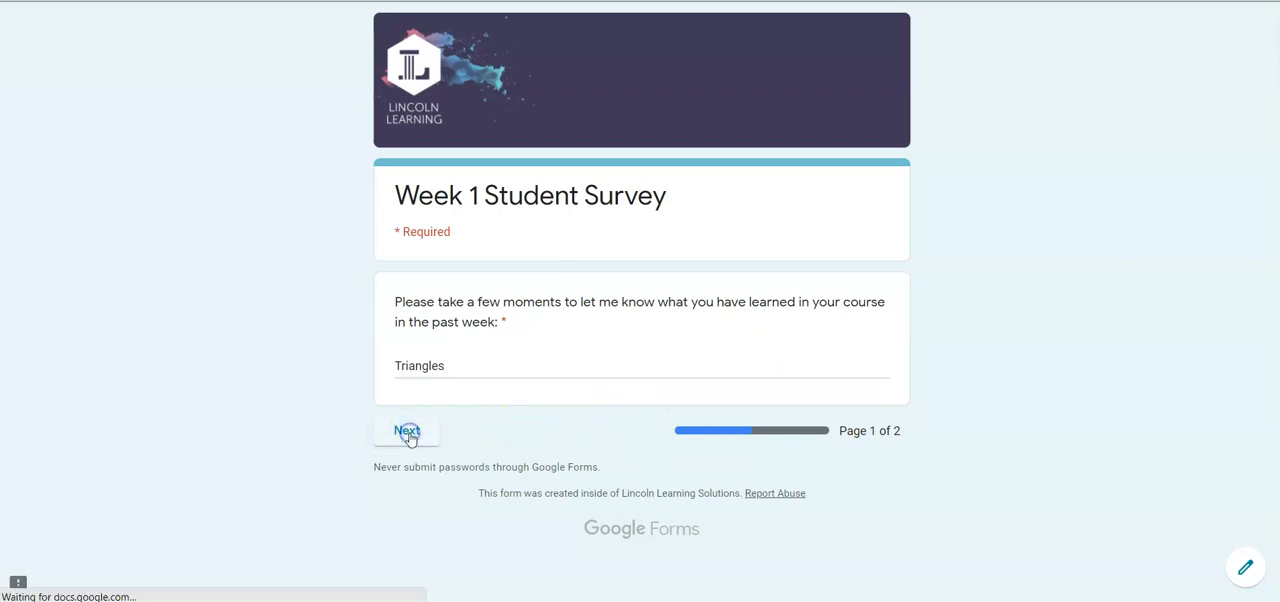
Step: Review the prefilled Enrollment Info fields and submit the survey
left_click(408, 432)
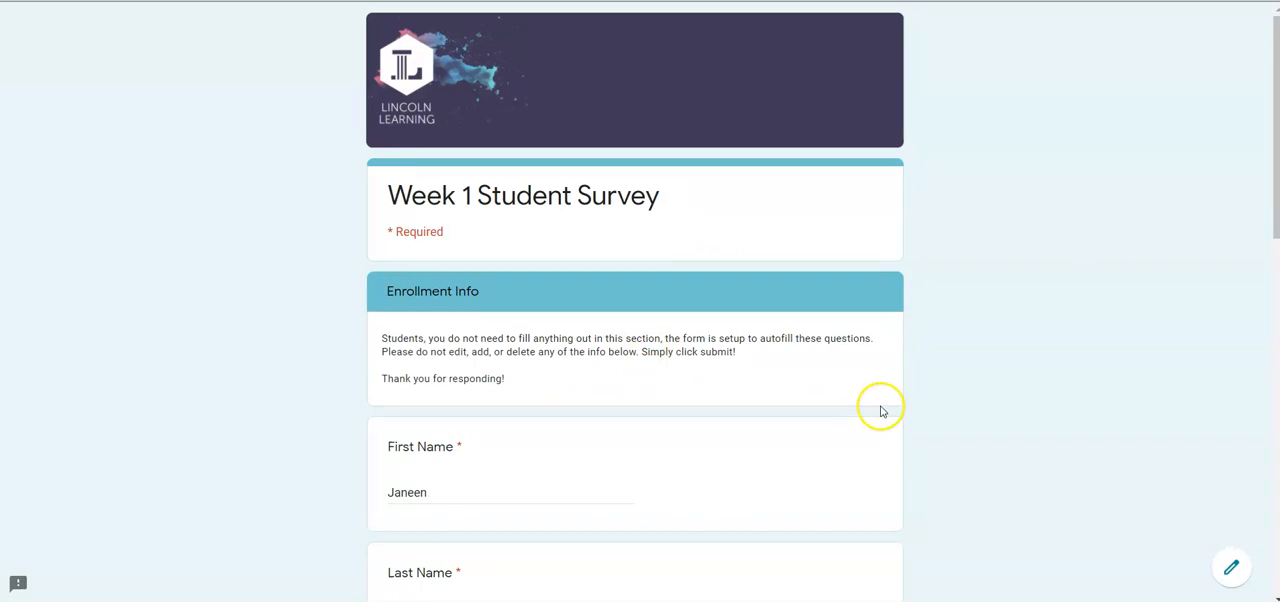
mouse_move(848, 314)
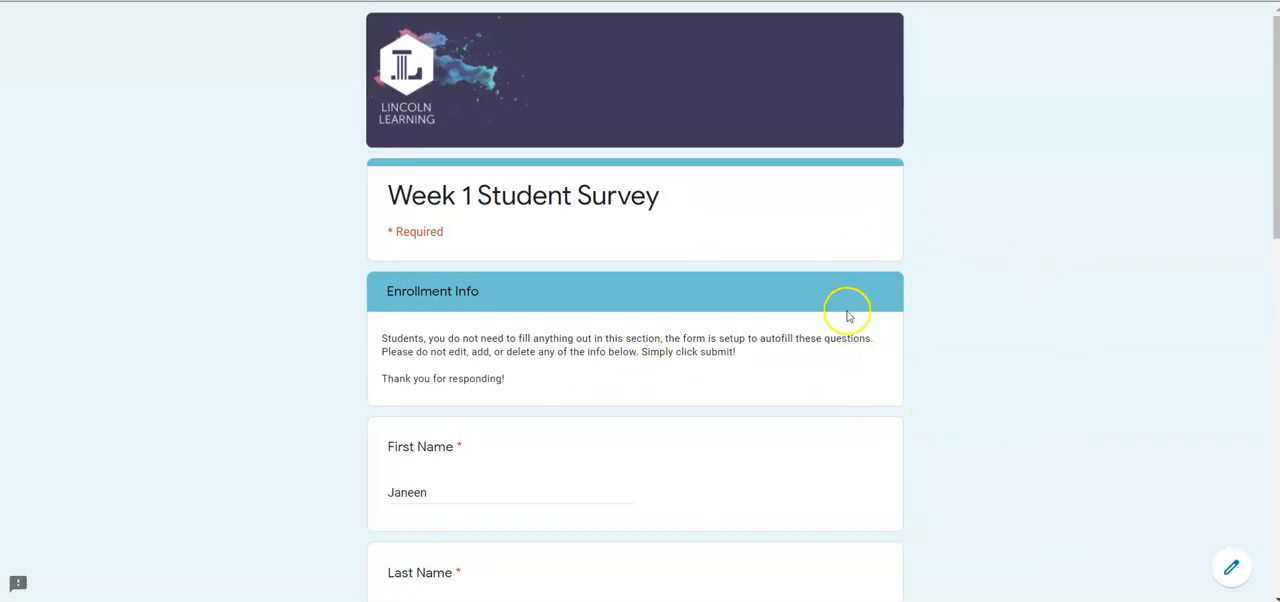
mouse_move(908, 344)
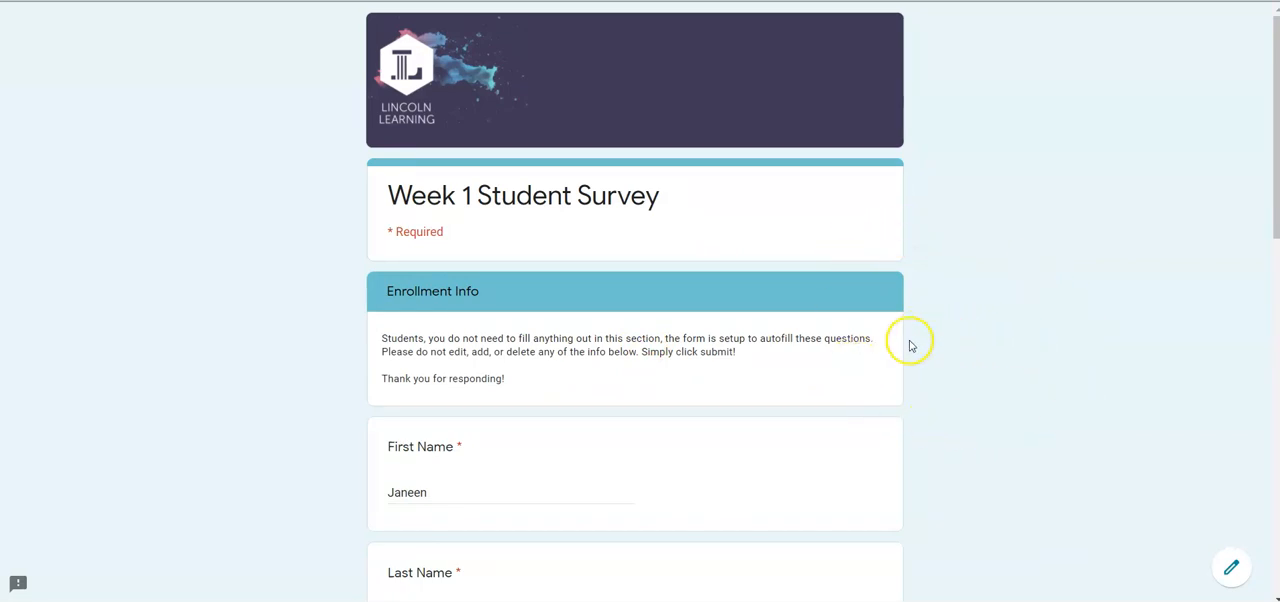
mouse_move(916, 358)
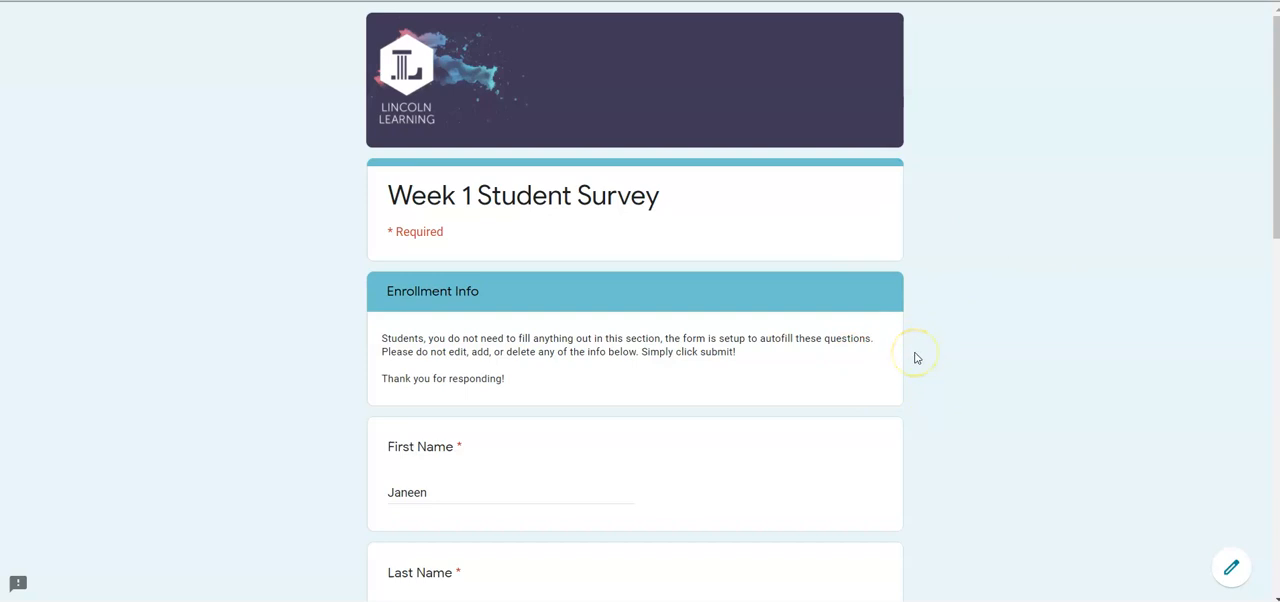
scroll("down", 3)
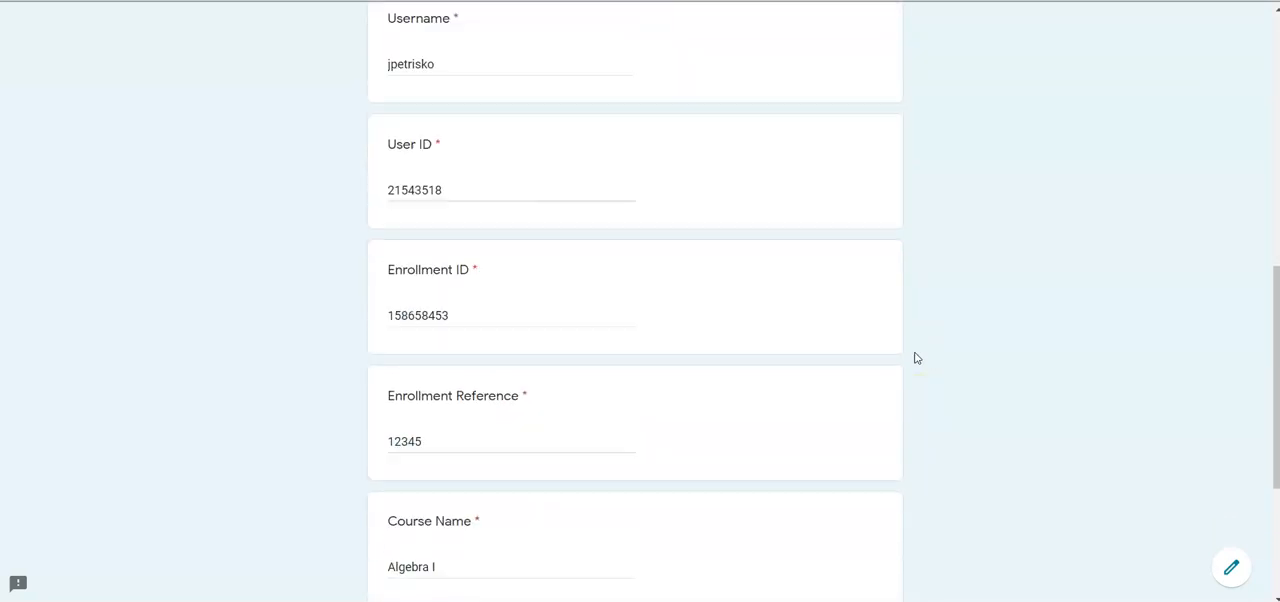
scroll("down", 3)
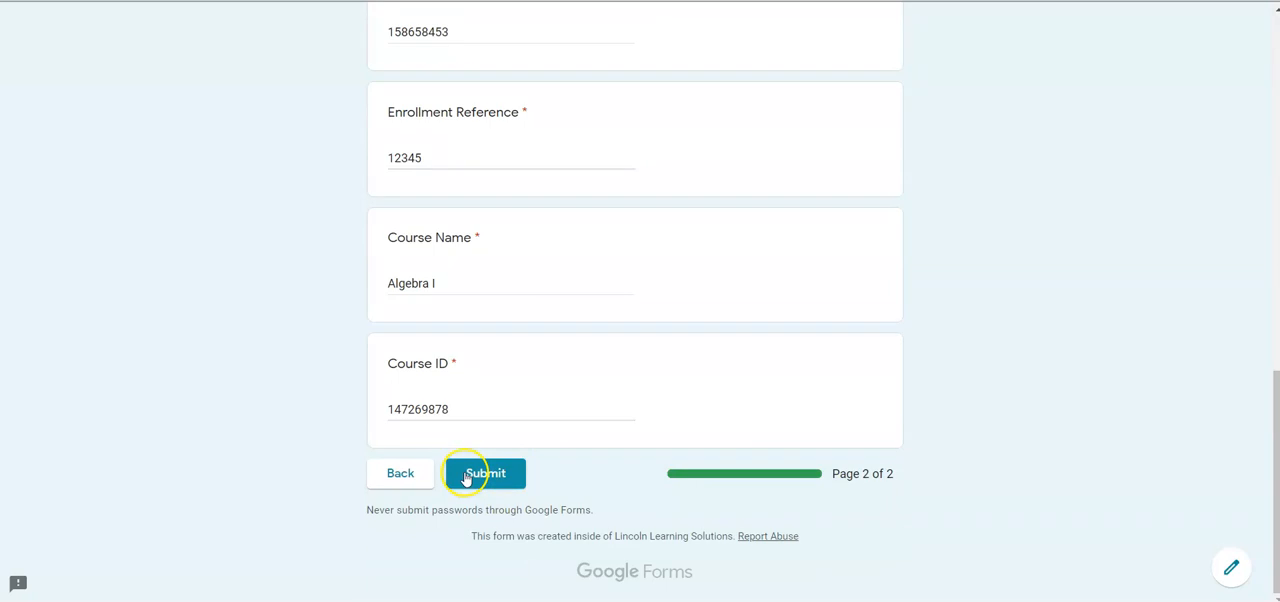
left_click(484, 472)
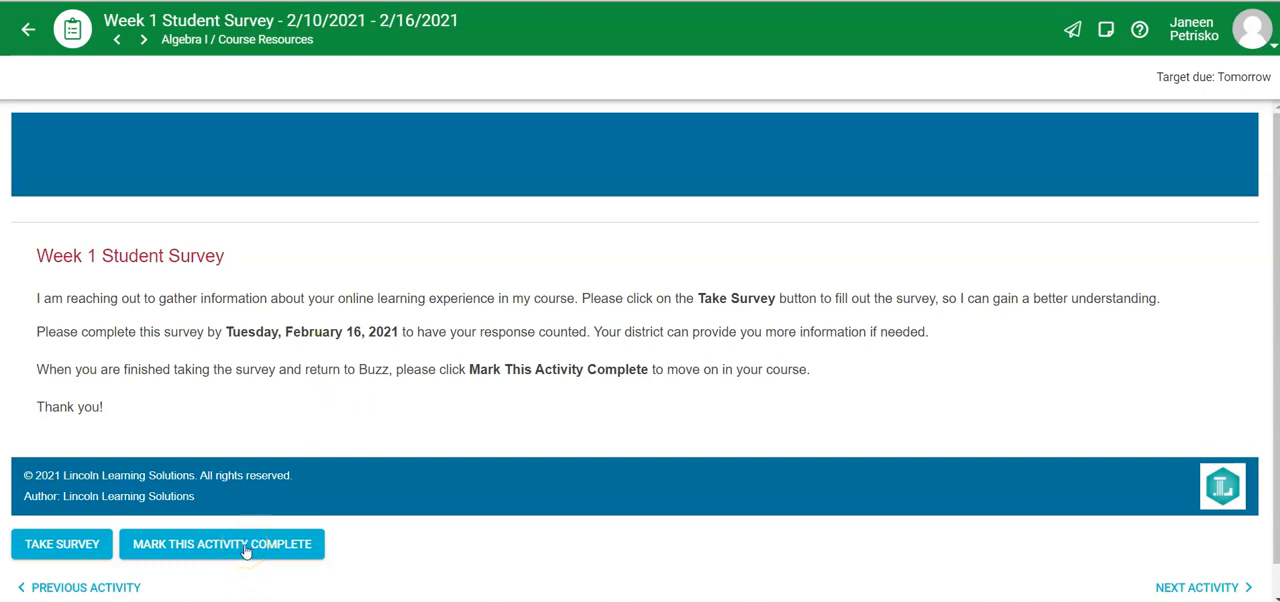
Step: Mark the Week 1 Student Survey activity complete
left_click(220, 544)
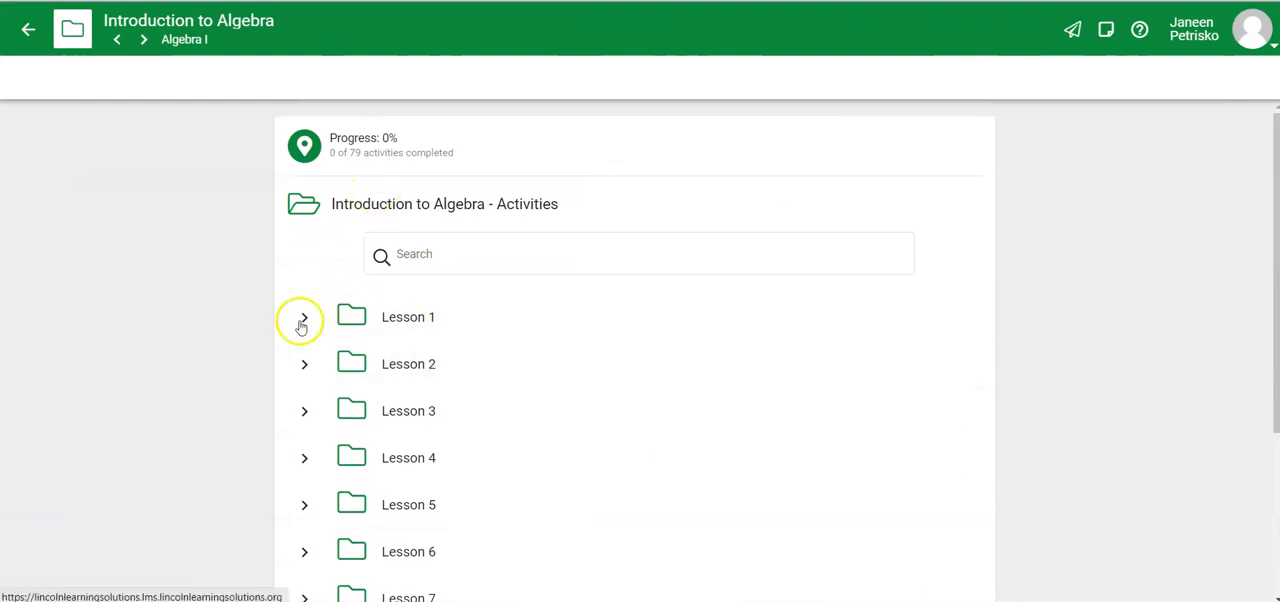
mouse_move(304, 316)
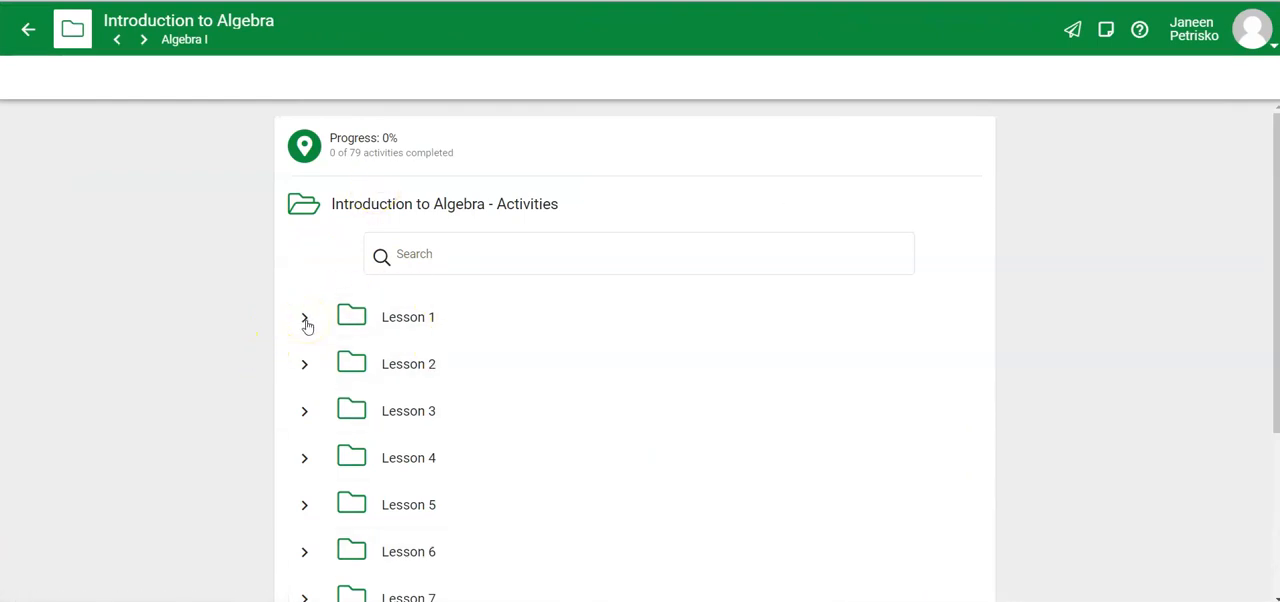